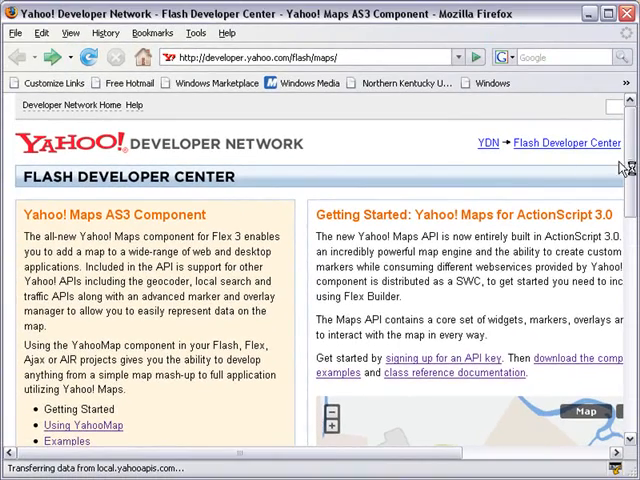
# Start the download from the Yahoo! Maps AS3 Component page's DOWNLOAD button.
pyautogui.scroll(-3)
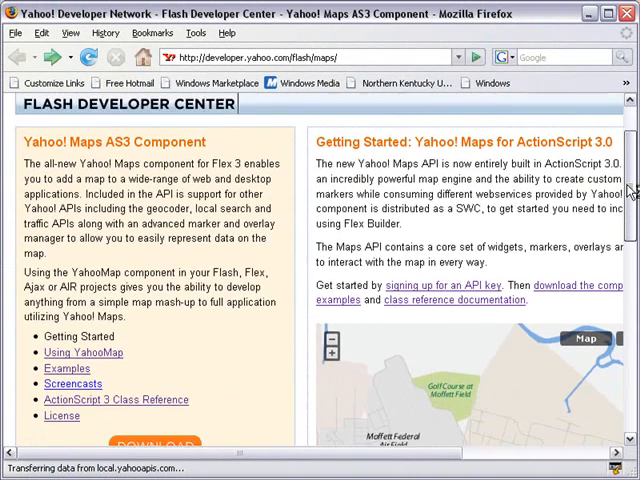
pyautogui.scroll(-3)
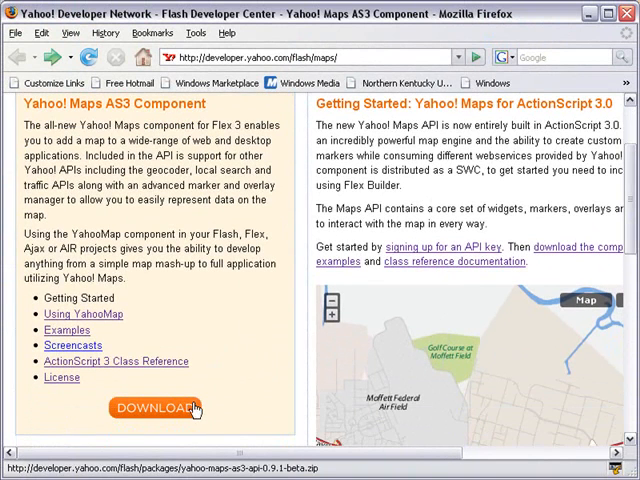
pyautogui.moveTo(172, 410)
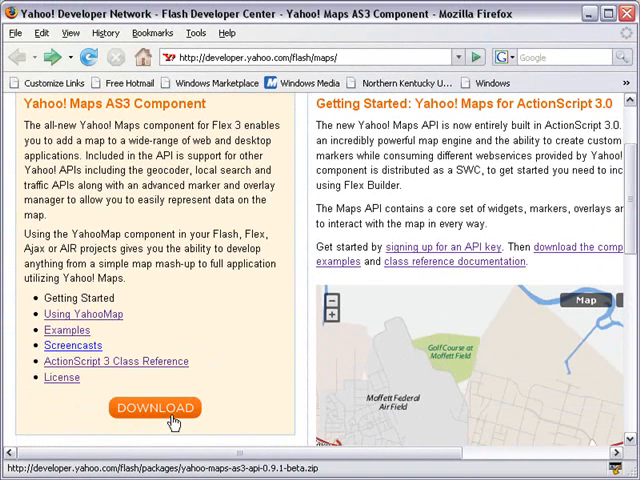
pyautogui.click(154, 408)
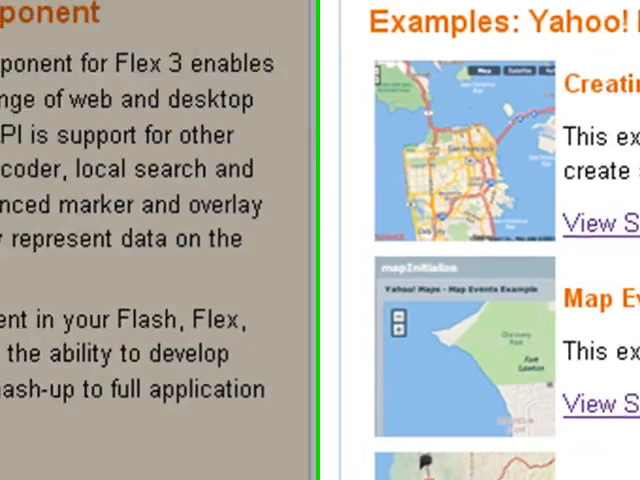
# Scroll the examples list down to the Custom Markers and Weather Map Application entries.
pyautogui.scroll(-3)
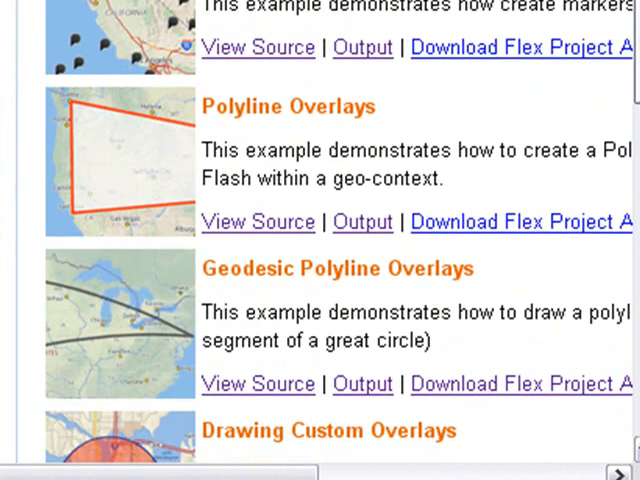
pyautogui.scroll(-3)
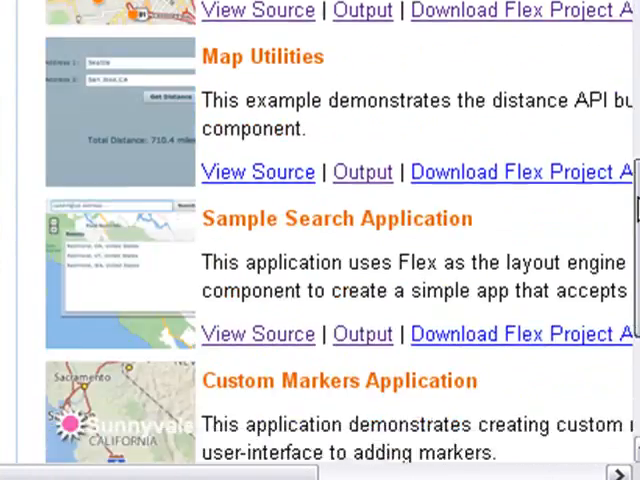
pyautogui.scroll(-3)
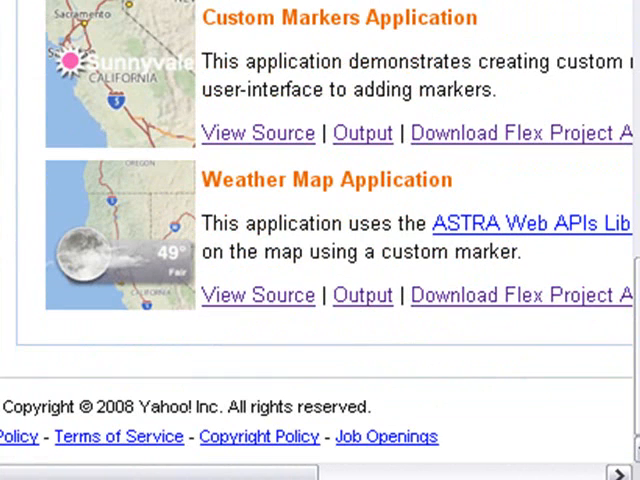
pyautogui.moveTo(264, 30)
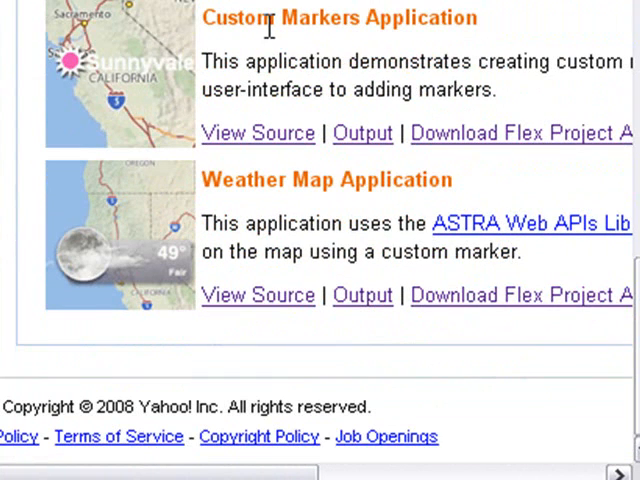
pyautogui.moveTo(258, 172)
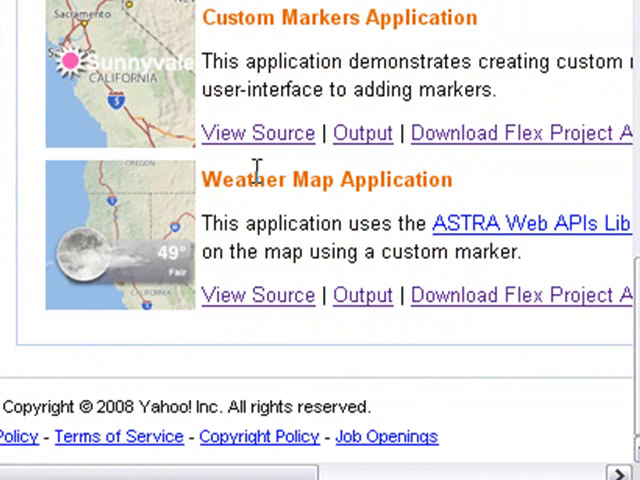
pyautogui.moveTo(260, 170)
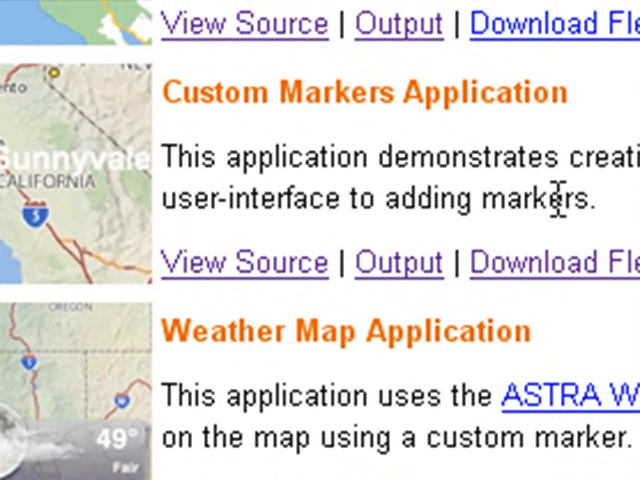
pyautogui.moveTo(222, 204)
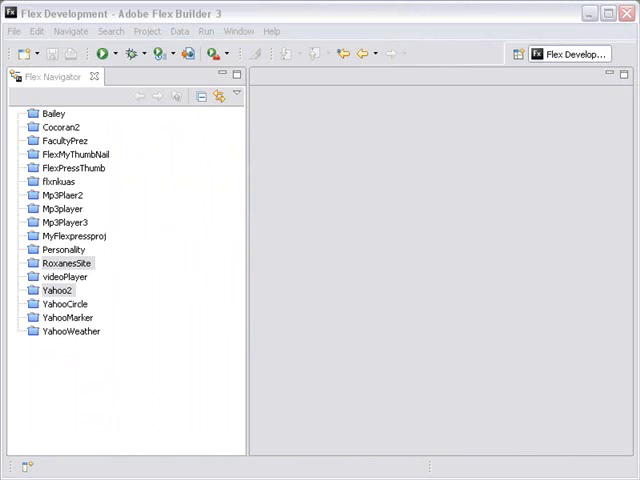
pyautogui.moveTo(50, 400)
pyautogui.write('YahooM')
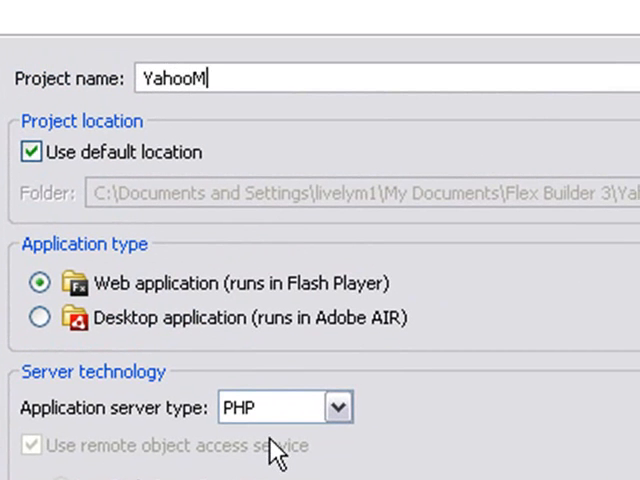
# Name the new Flex web application YahooMpsPart2 with PHP server type and continue to the next wizard page.
pyautogui.write('psPart2')
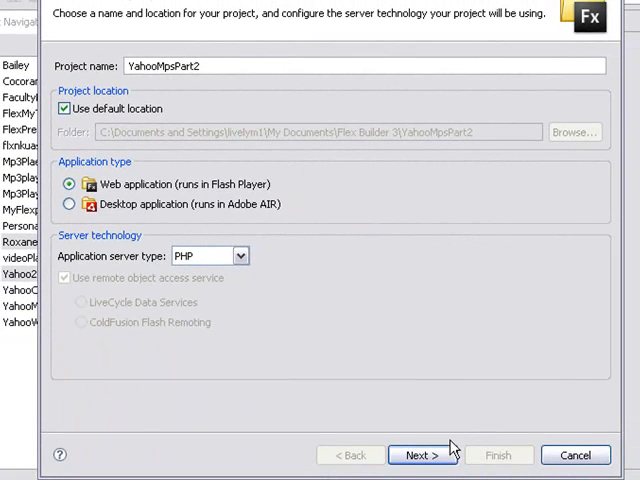
pyautogui.click(422, 456)
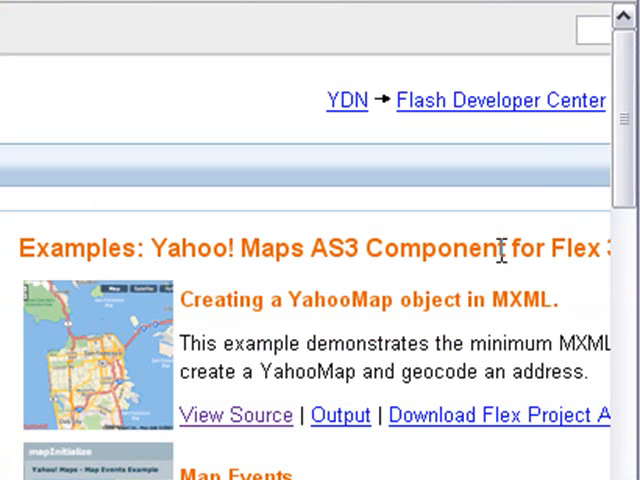
# View the source of the Markers example from the examples list.
pyautogui.scroll(-3)
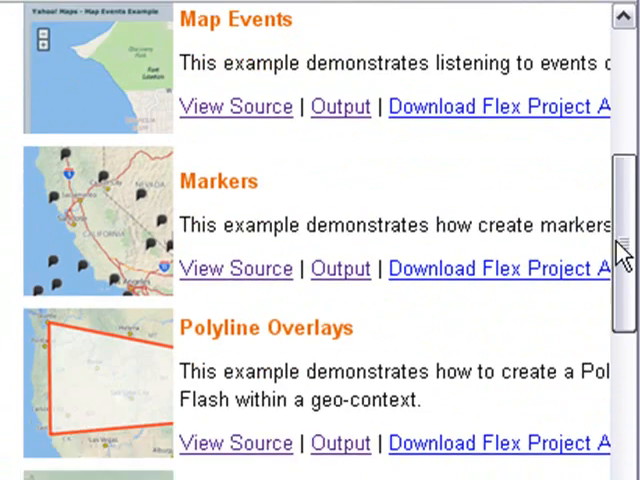
pyautogui.click(236, 268)
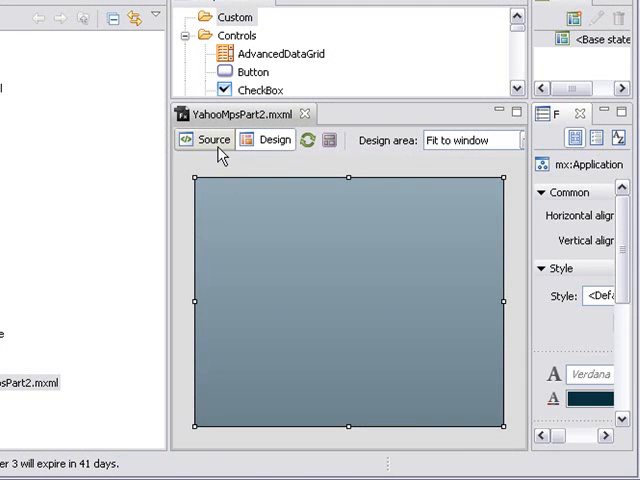
# Show YahooMpsPart2.mxml in source view and scroll through its map setup functions.
pyautogui.click(214, 140)
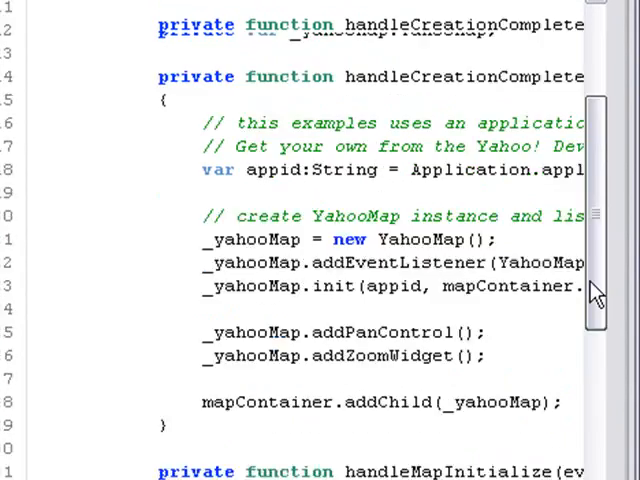
pyautogui.scroll(-3)
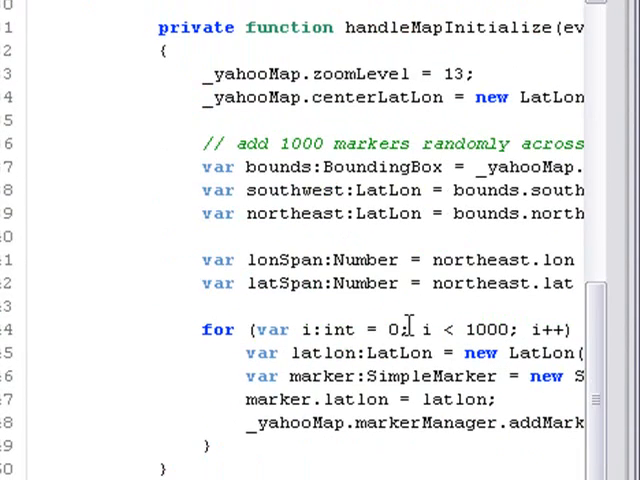
pyautogui.moveTo(410, 328)
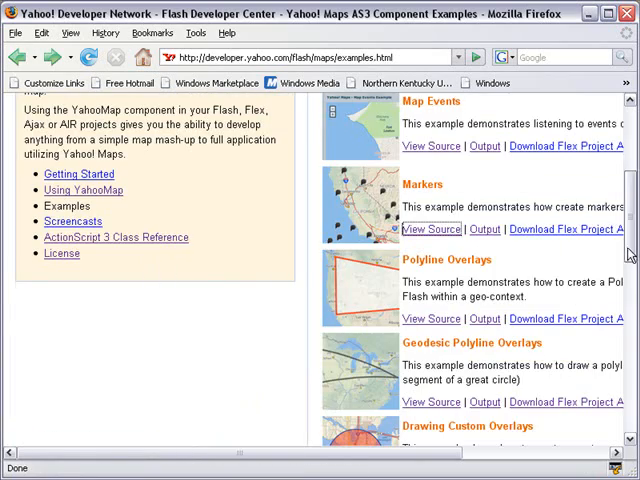
# Download the Yahoo! Maps AS3 Component package from the DOWNLOAD button.
pyautogui.scroll(3)
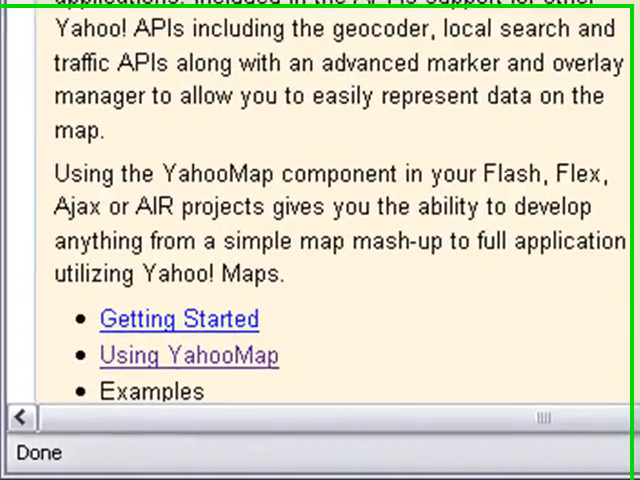
pyautogui.scroll(-3)
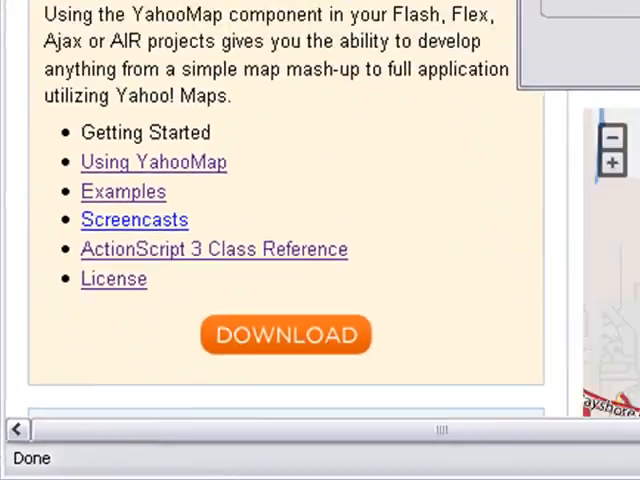
pyautogui.click(284, 334)
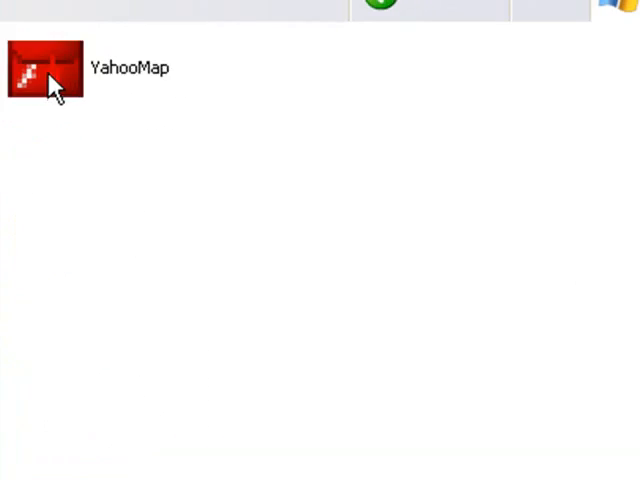
# Show the context menu for the downloaded YahooMap file.
pyautogui.rightClick(40, 68)
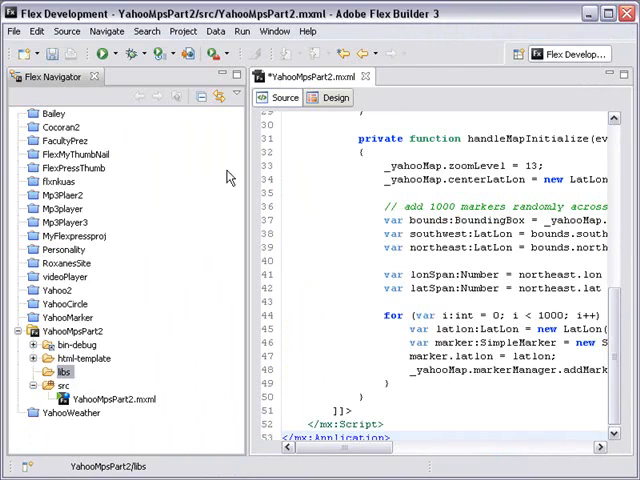
pyautogui.rightClick(64, 372)
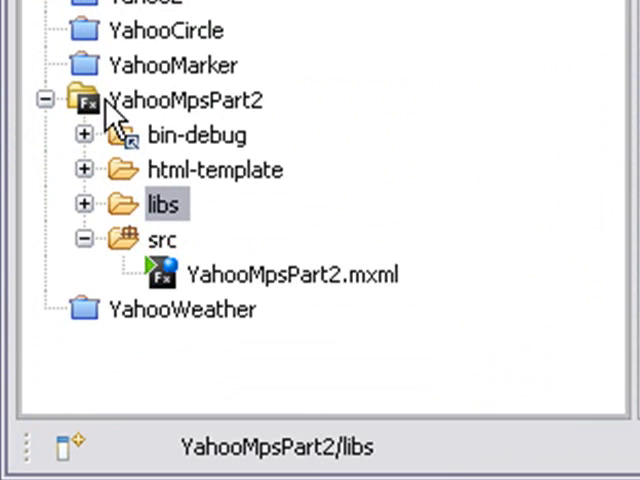
pyautogui.rightClick(184, 100)
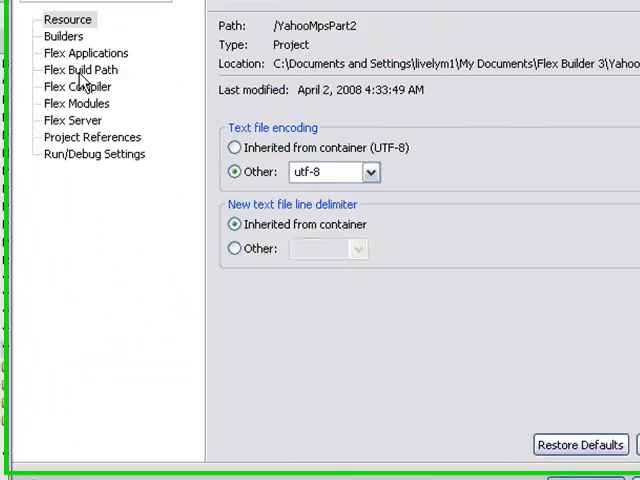
pyautogui.click(80, 70)
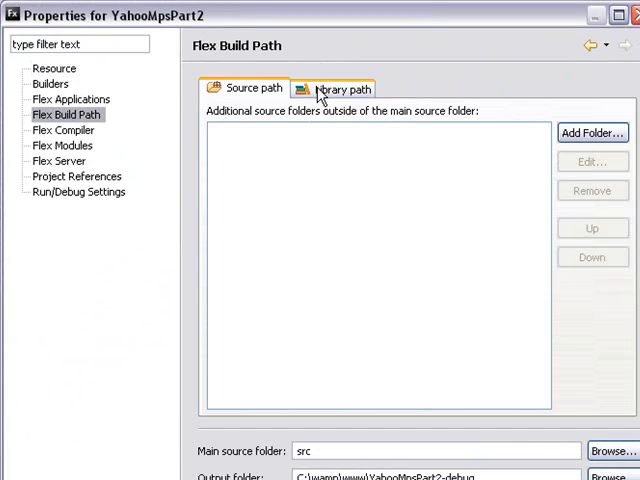
pyautogui.click(346, 88)
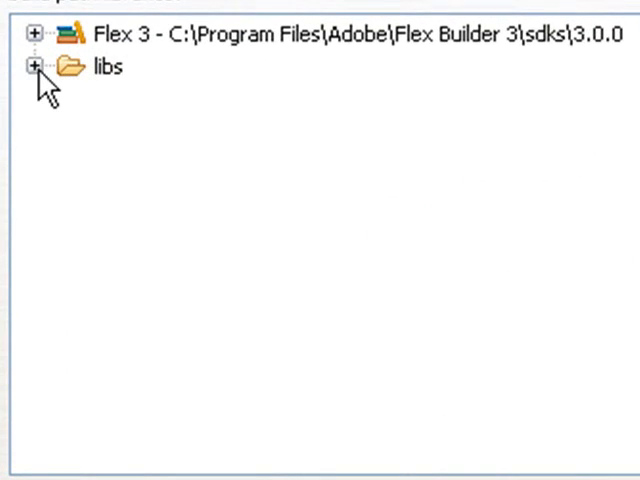
pyautogui.click(32, 66)
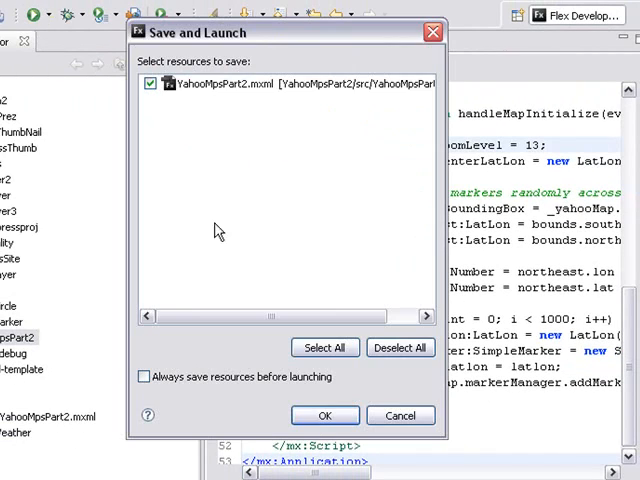
# Confirm saving YahooMpsPart2.mxml and launch the application.
pyautogui.click(324, 416)
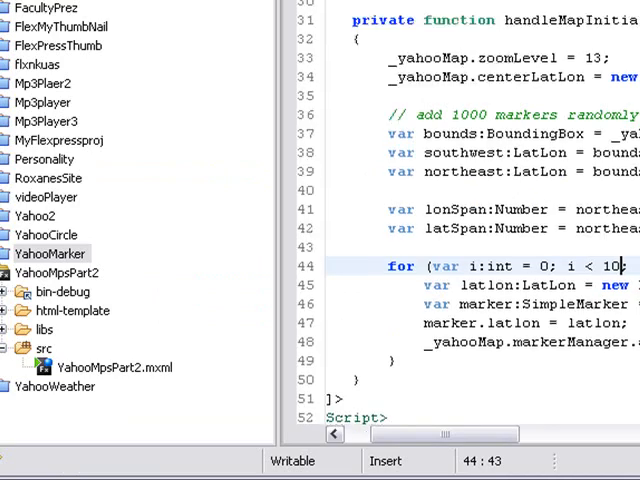
pyautogui.scroll(3)
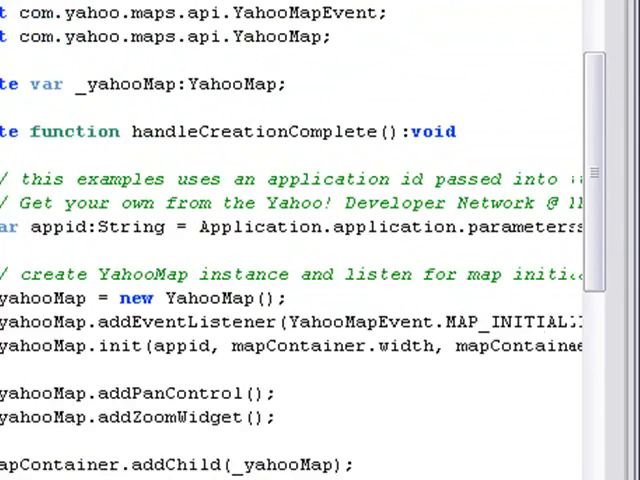
pyautogui.hscroll(3)
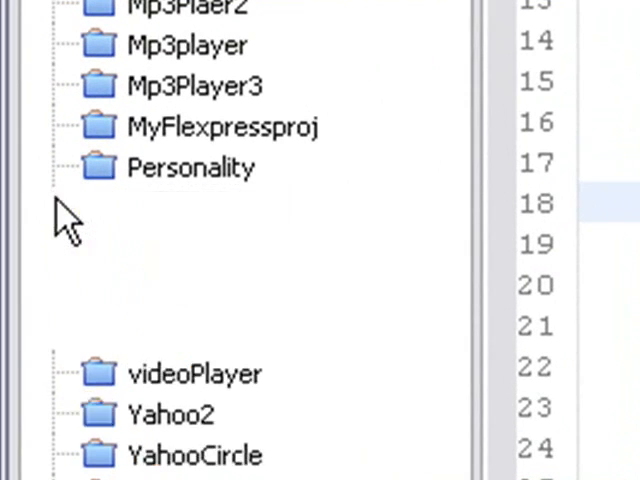
# Expand the RoxanesSite project to show its src folders and MXML files.
pyautogui.click(52, 208)
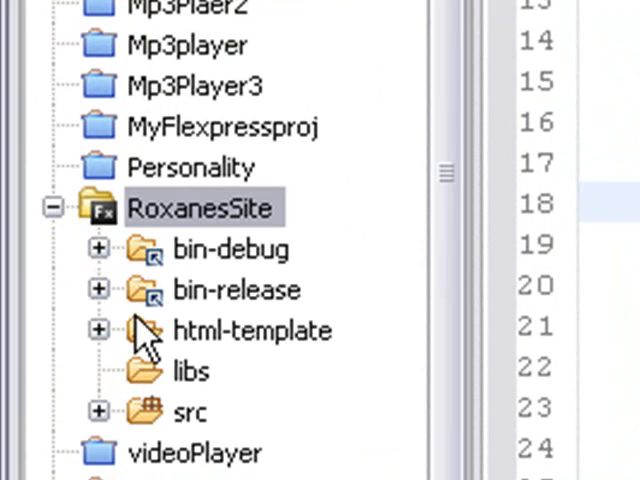
pyautogui.scroll(-3)
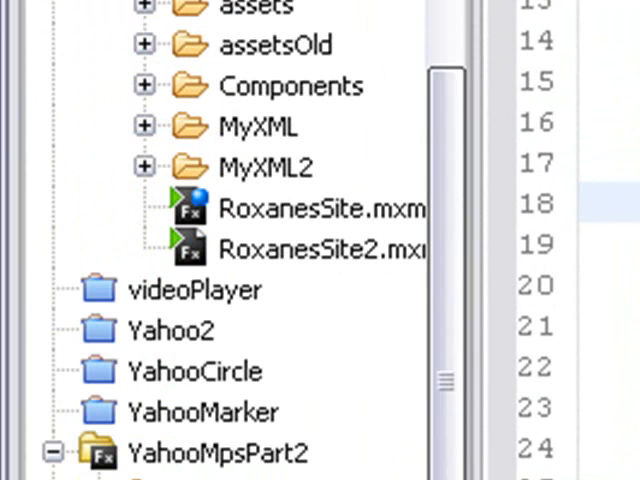
pyautogui.moveTo(310, 430)
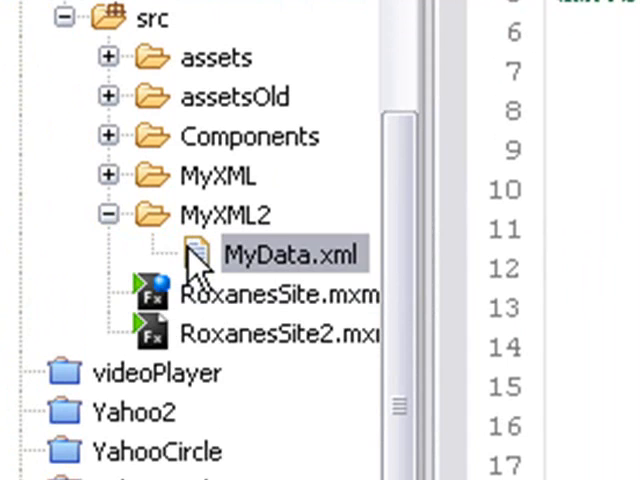
# Look through MyXML2/MyData.xml's poetry-reading entries, then return to RoxanesSite.mxml.
pyautogui.rightClick(290, 252)
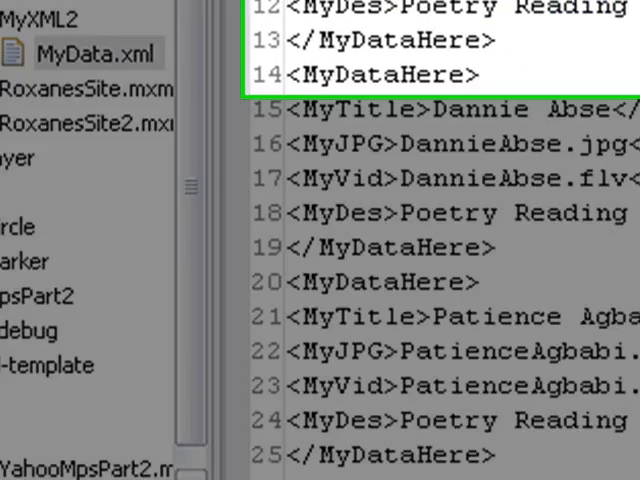
pyautogui.scroll(-3)
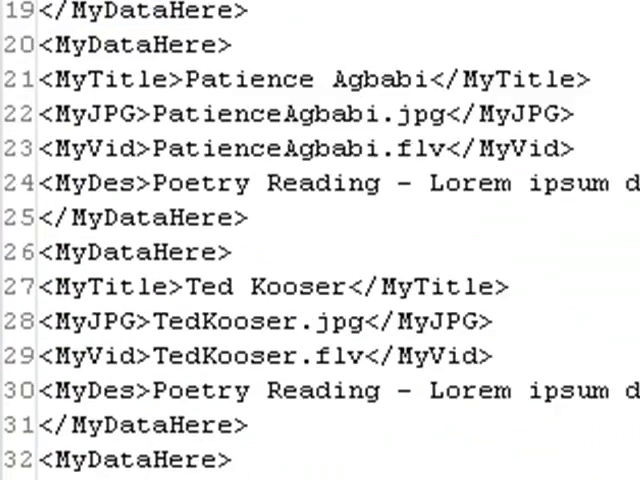
pyautogui.scroll(3)
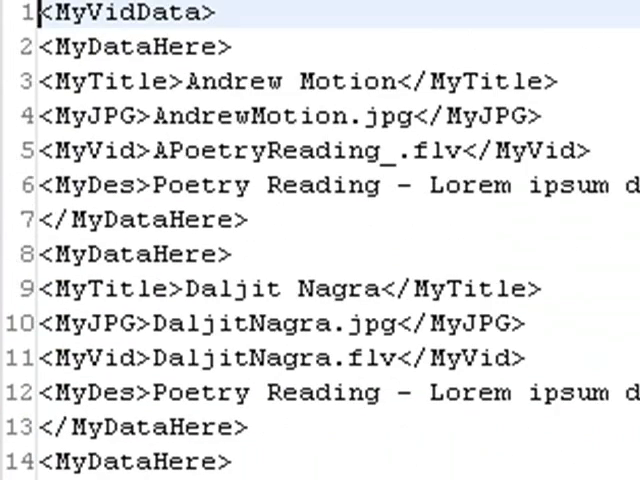
pyautogui.moveTo(456, 20)
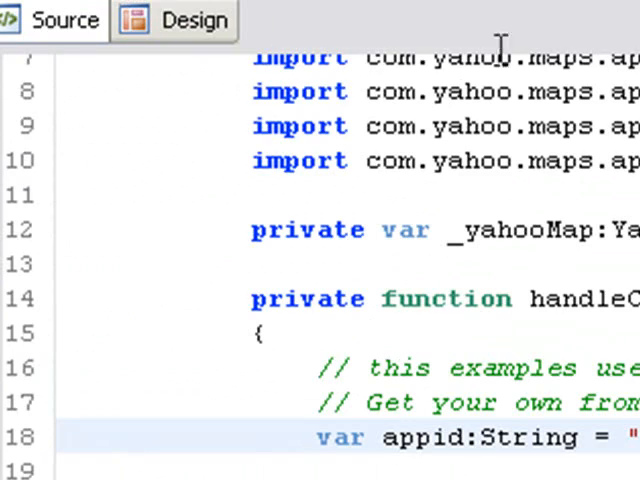
pyautogui.click(364, 34)
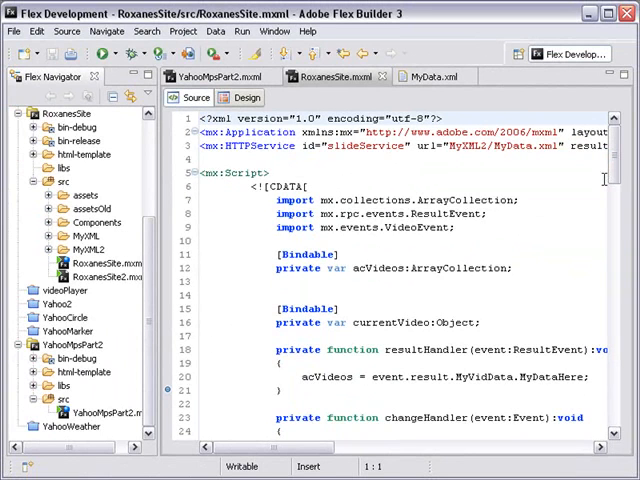
pyautogui.moveTo(176, 216)
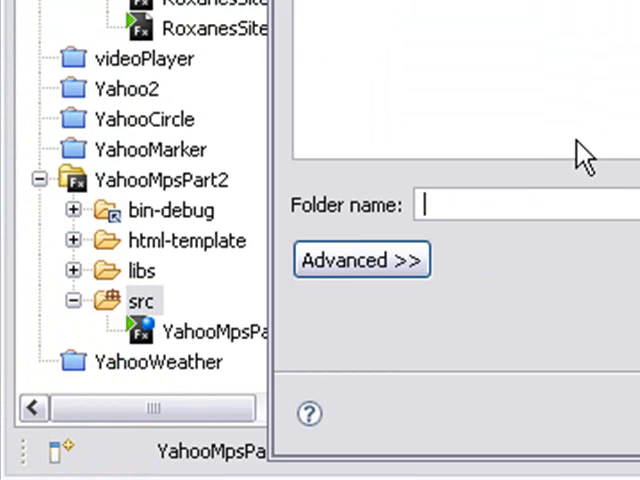
# Create a MyXML folder inside YahooMpsPart2's src folder.
pyautogui.write('MyXM')
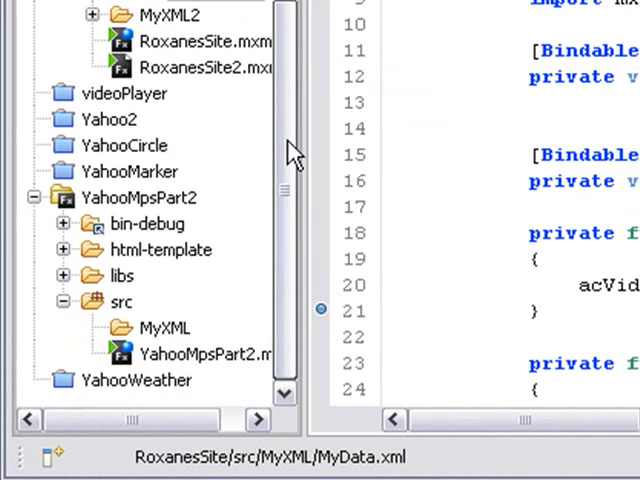
# Copy RoxanesSite's MyData.xml and paste it into YahooMpsPart2/src/MyXML.
pyautogui.click(164, 328)
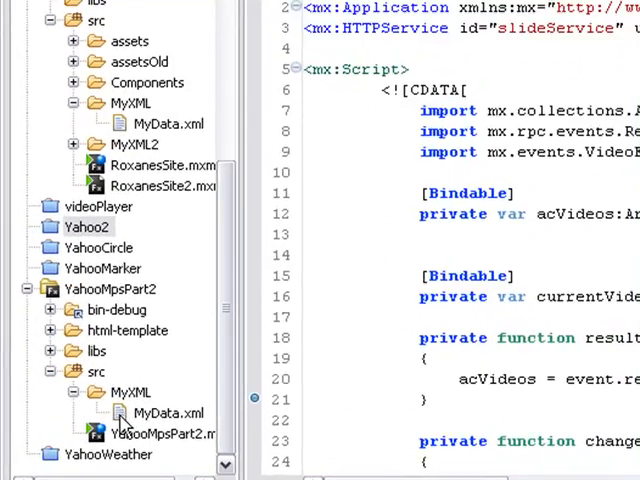
pyautogui.rightClick(160, 412)
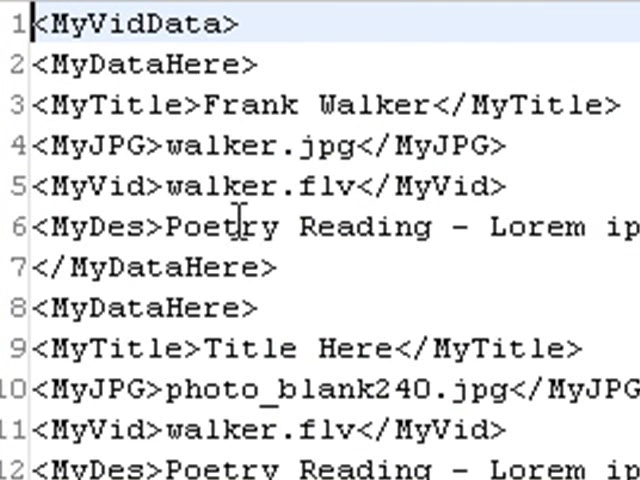
pyautogui.moveTo(442, 70)
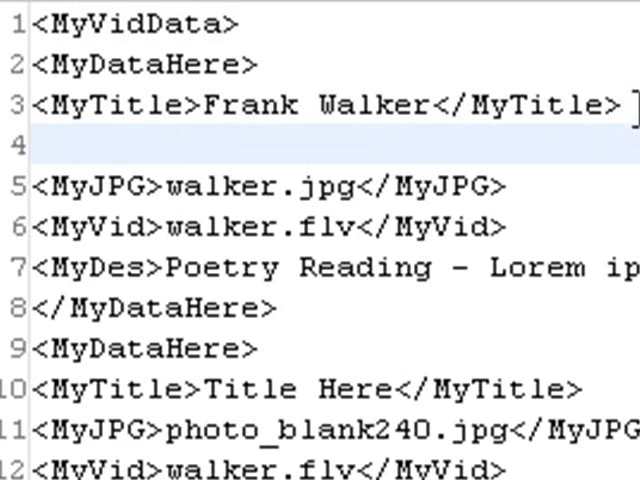
pyautogui.click(32, 146)
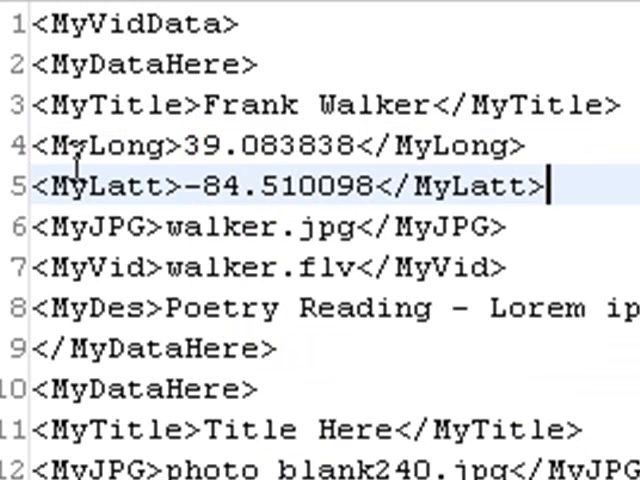
pyautogui.doubleClick(256, 104)
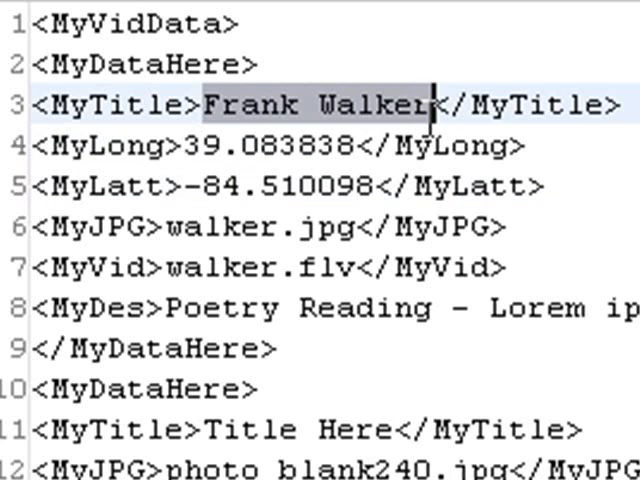
pyautogui.write('Conv')
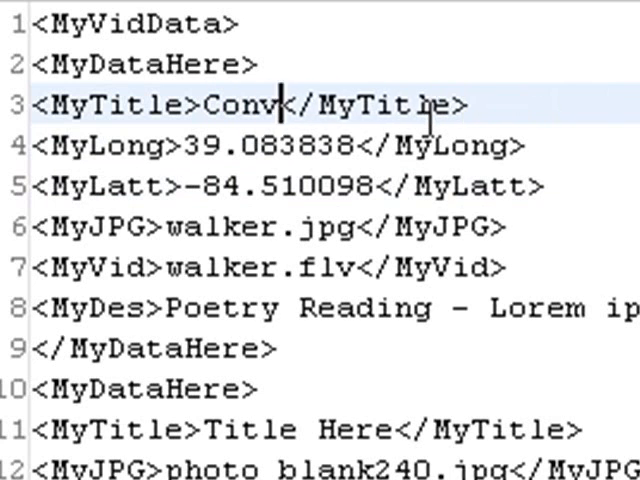
pyautogui.write('inton,')
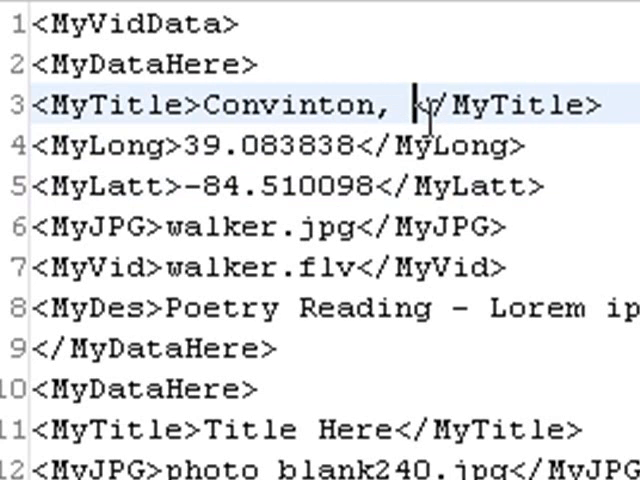
pyautogui.write('KY')
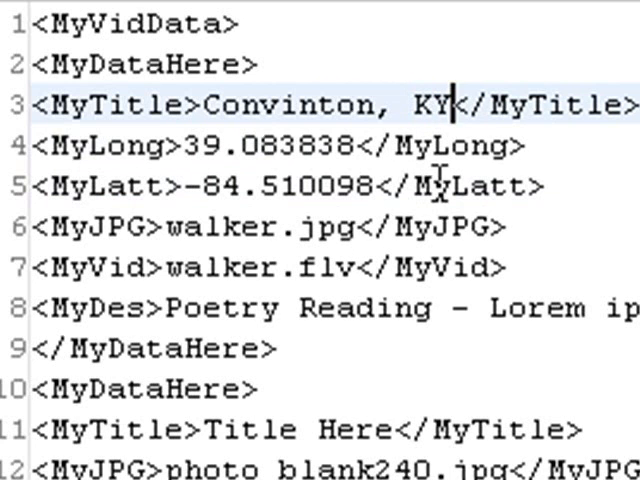
pyautogui.moveTo(150, 146)
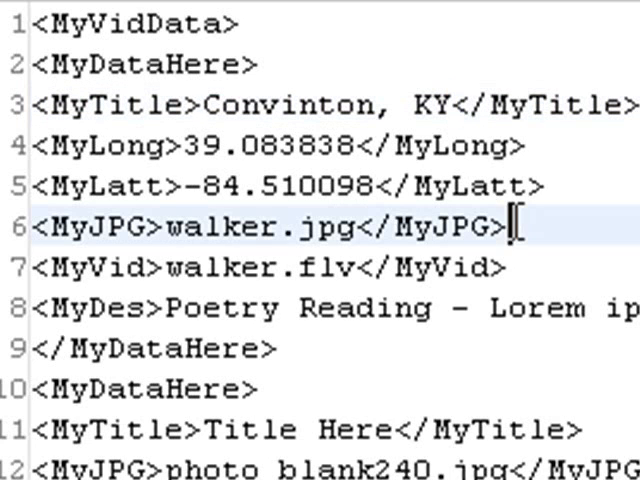
# Add a <MyAudio>Demo1.mp3</MyAudio> line after the first entry's MyJPG line.
pyautogui.write('\\')
pyautogui.write('<MyAudio>Demo1.mp3</MyAudio>')
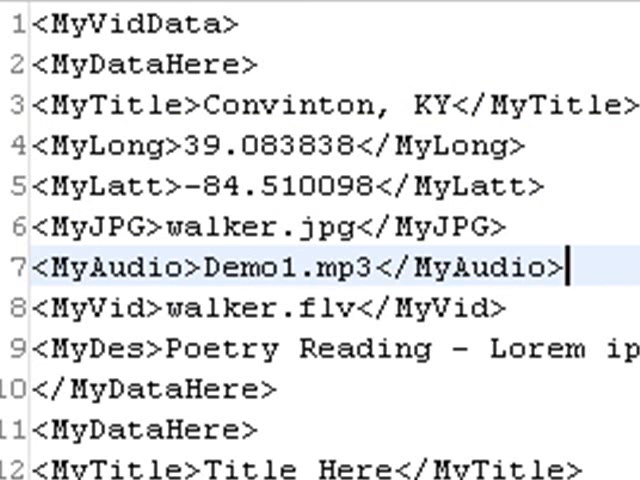
pyautogui.moveTo(280, 324)
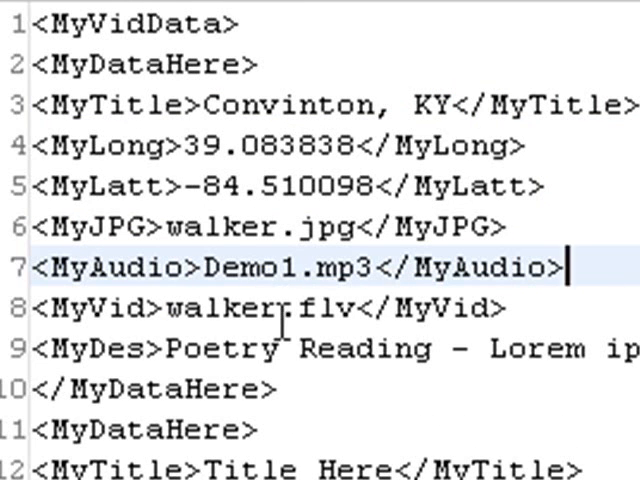
pyautogui.moveTo(310, 390)
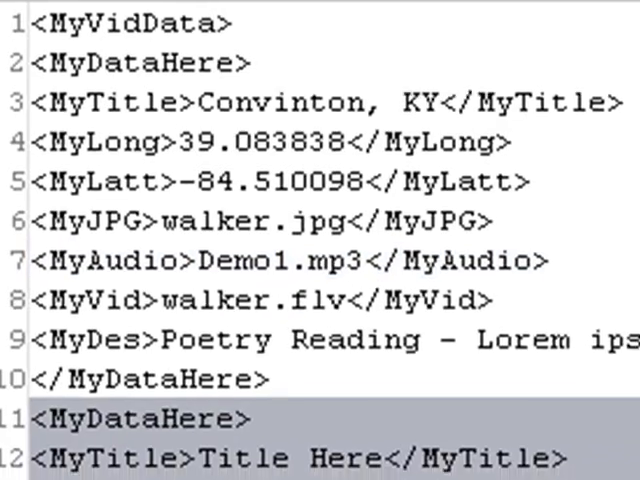
# Paste the prepared landmark marker entries over the placeholder block and review them.
pyautogui.scroll(-3)
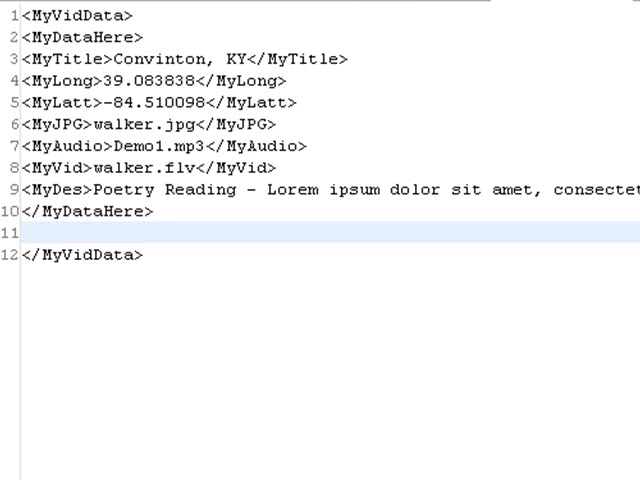
pyautogui.rightClick(30, 232)
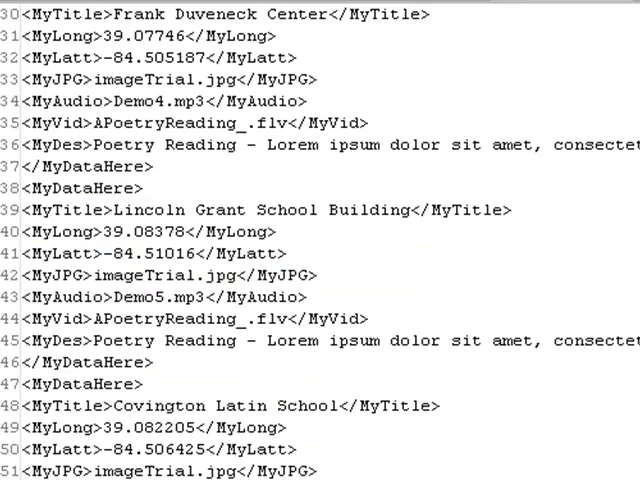
pyautogui.scroll(3)
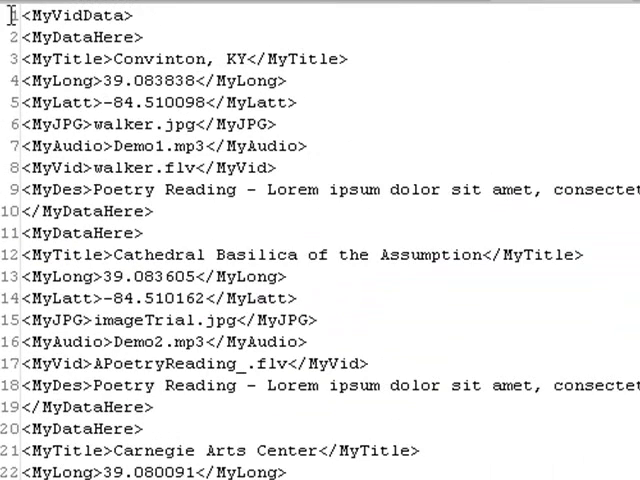
pyautogui.scroll(-3)
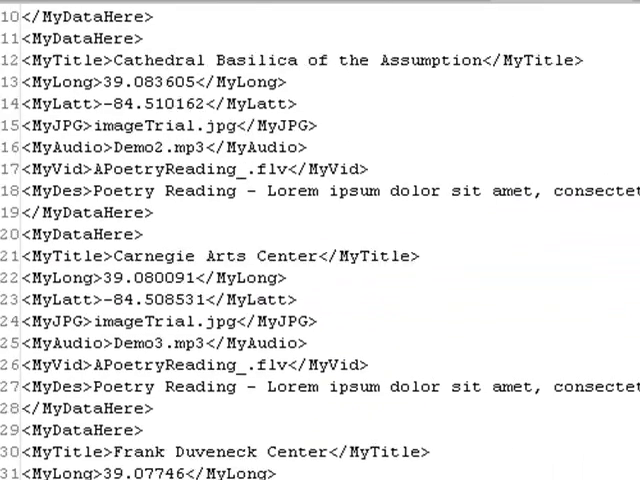
pyautogui.scroll(-3)
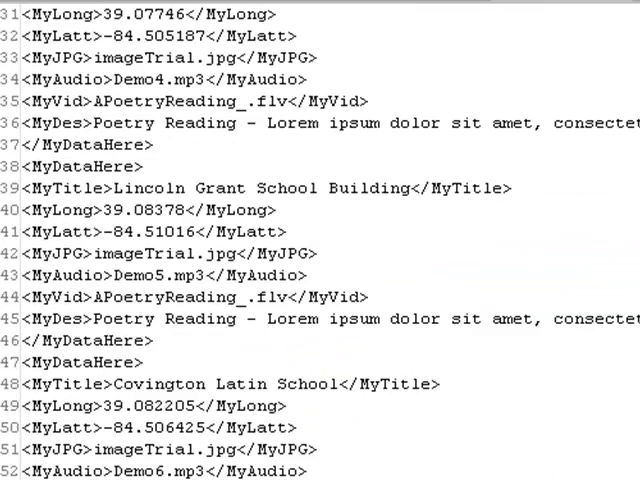
pyautogui.scroll(-3)
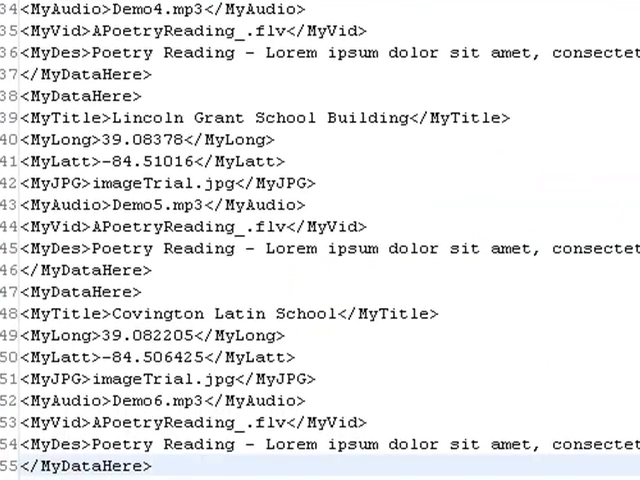
pyautogui.scroll(3)
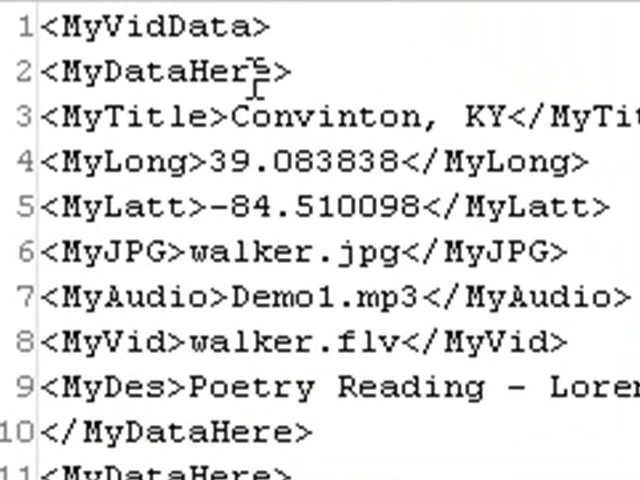
pyautogui.moveTo(330, 444)
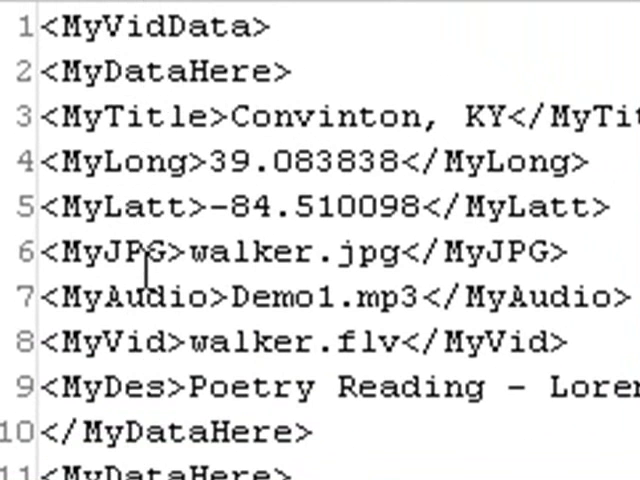
pyautogui.moveTo(144, 340)
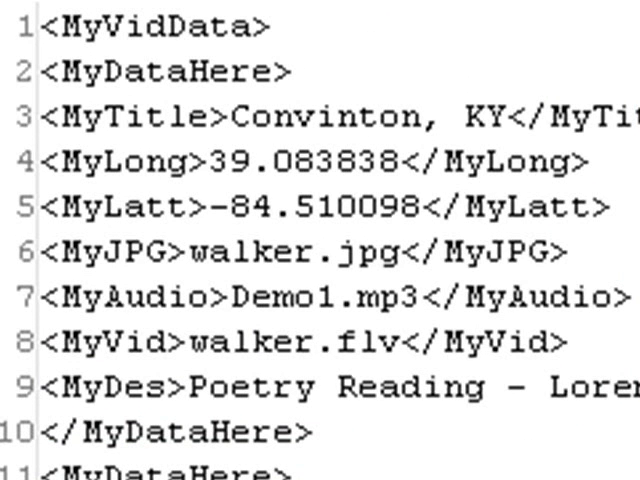
# Create an image folder under YahooMpsPart2's src folder.
pyautogui.rightClick(130, 220)
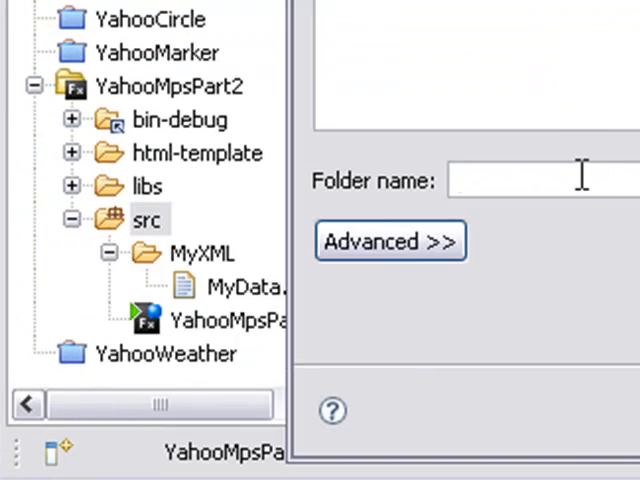
pyautogui.write('image')
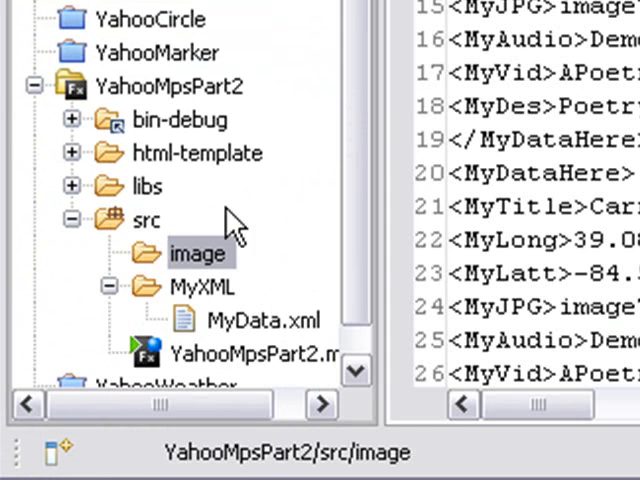
# Start creating another asset folder under src, beginning its name with 'a'.
pyautogui.rightClick(148, 220)
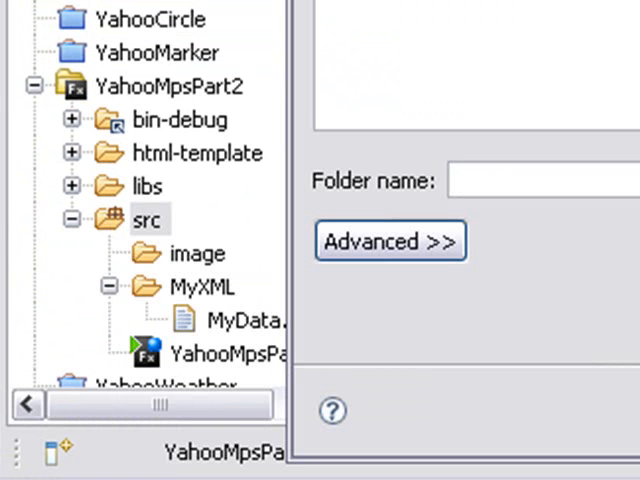
pyautogui.write('a')
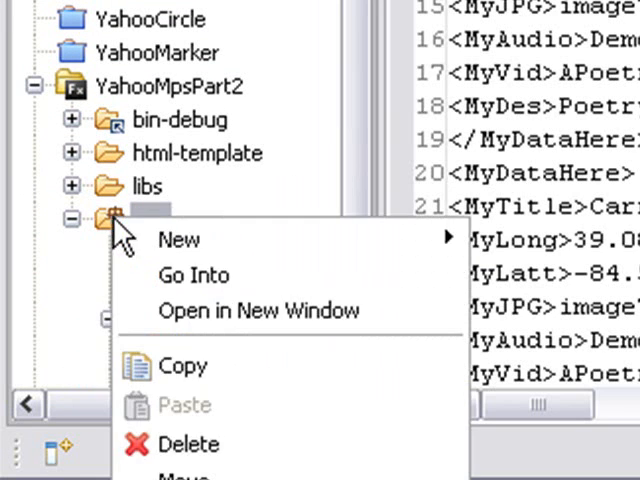
pyautogui.moveTo(178, 240)
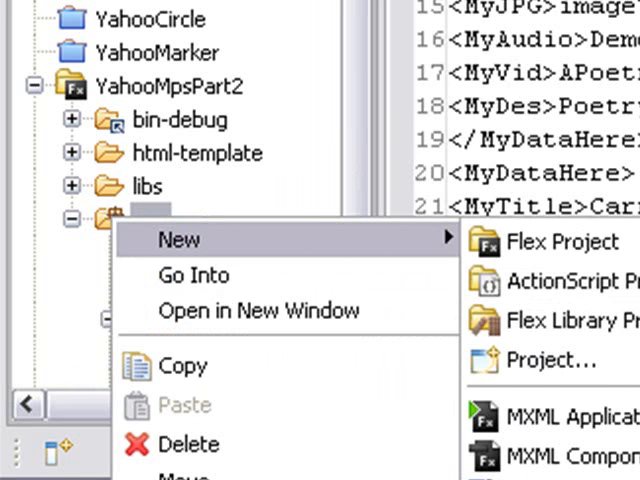